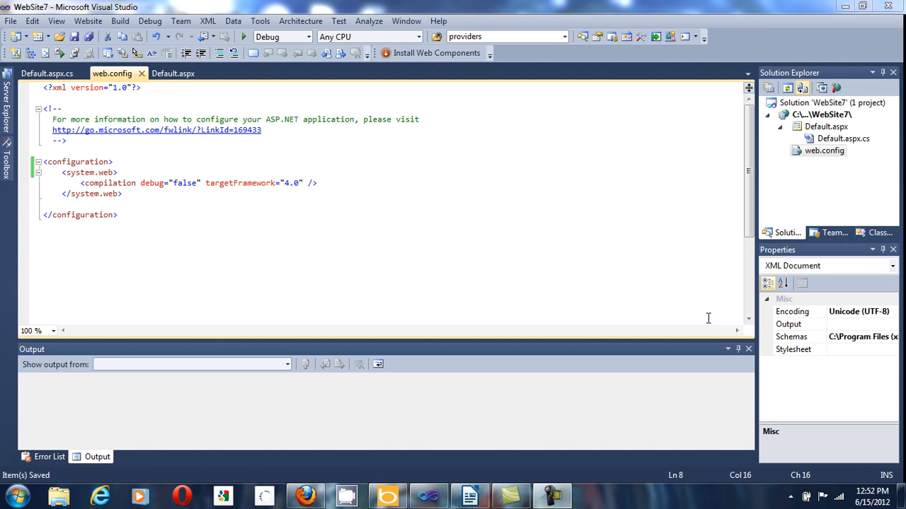
{"action": "mouse_move", "coordinate": [697, 314]}
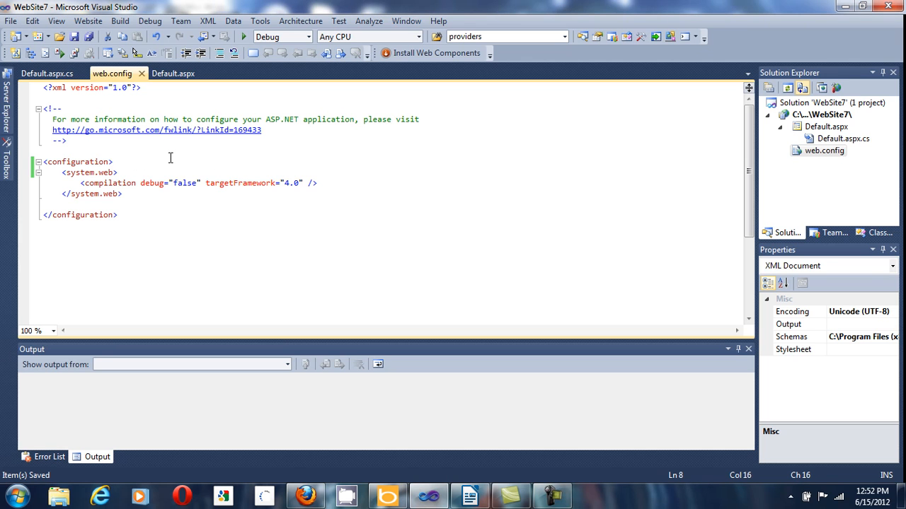
Step: Add <add key="app1" value="app1 value"/> under appSettings in web.config and save
{"action": "type", "text": "<appSettings>"}
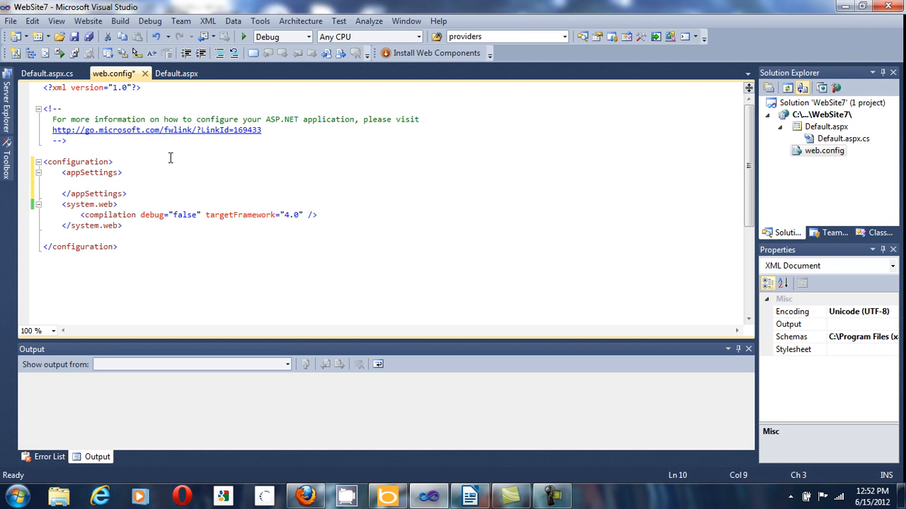
{"action": "type", "text": "<add key=\"\" />"}
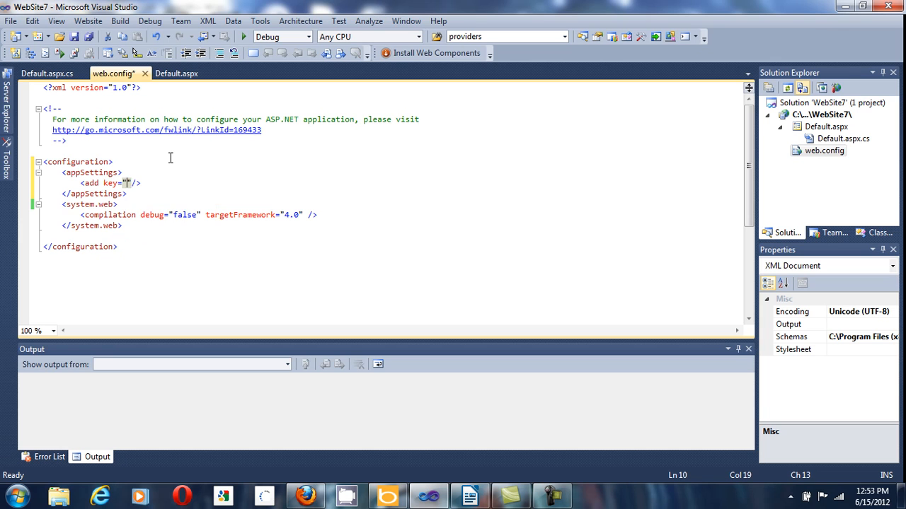
{"action": "type", "text": "\""}
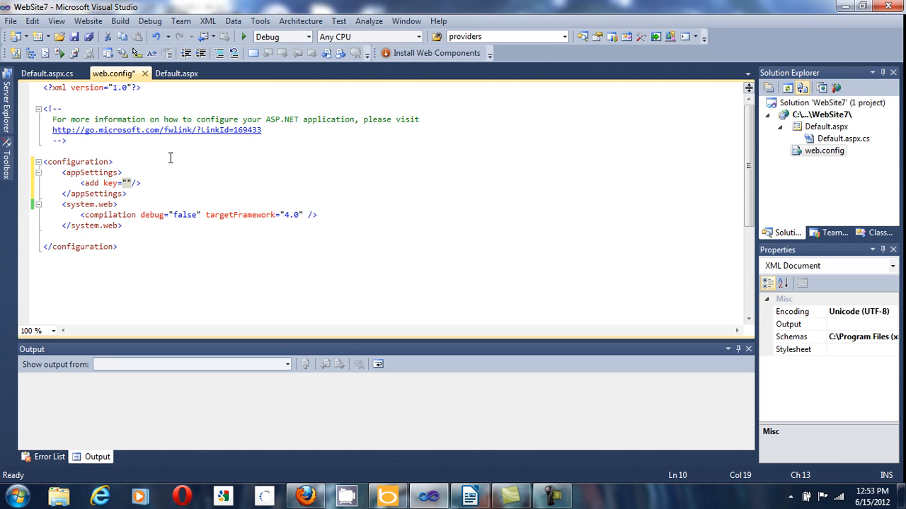
{"action": "type", "text": "app1"}
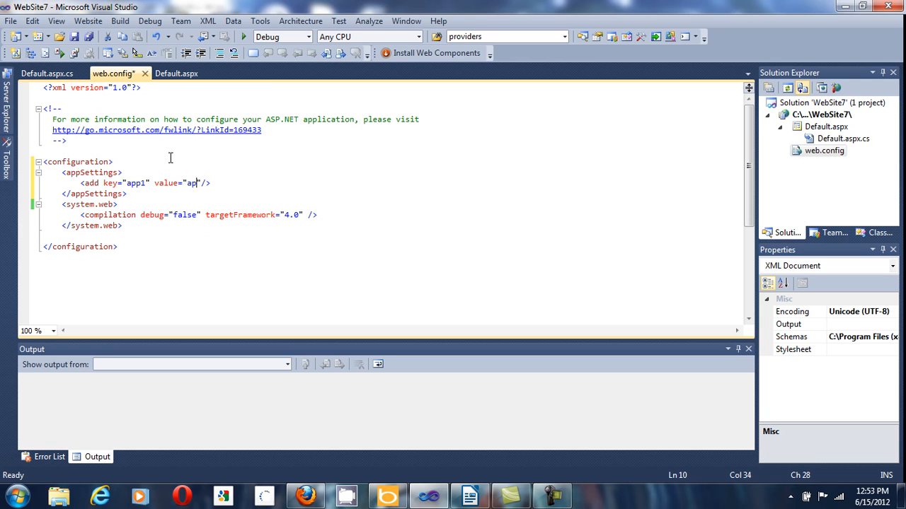
{"action": "type", "text": "value"}
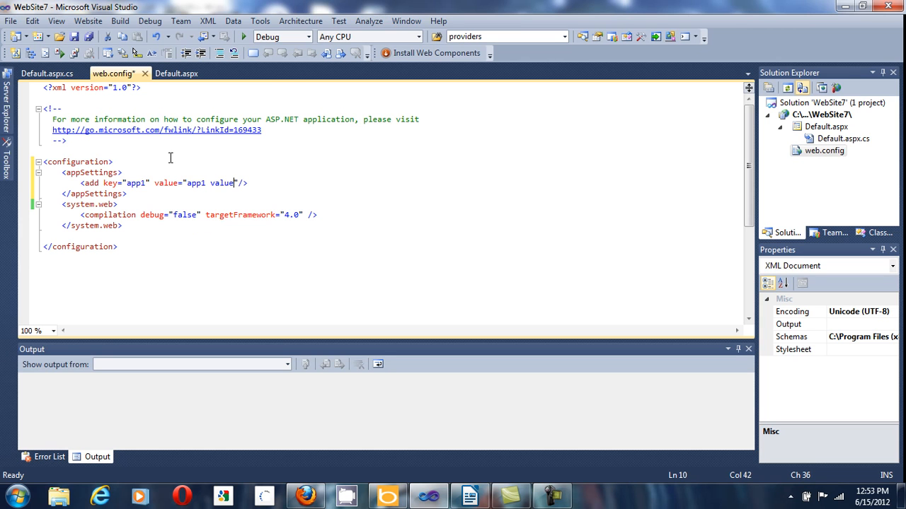
{"action": "key", "text": "ctrl+s"}
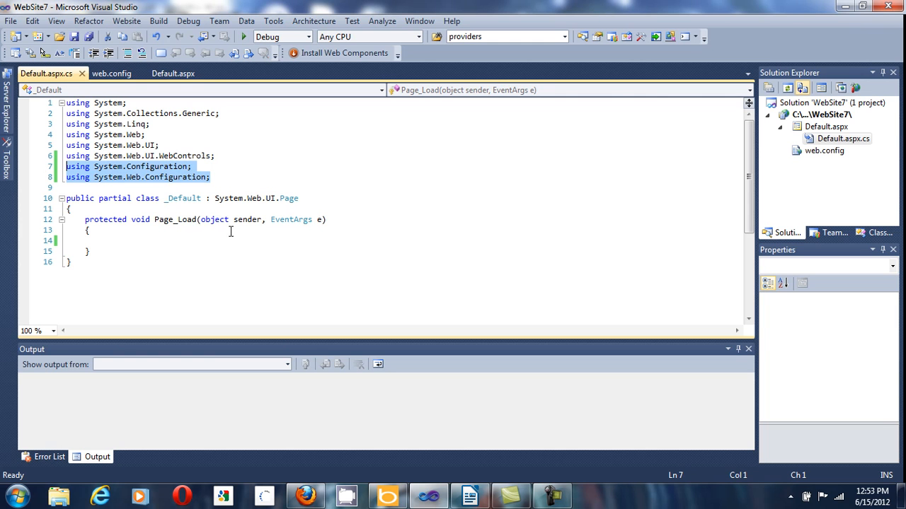
{"action": "mouse_move", "coordinate": [152, 252]}
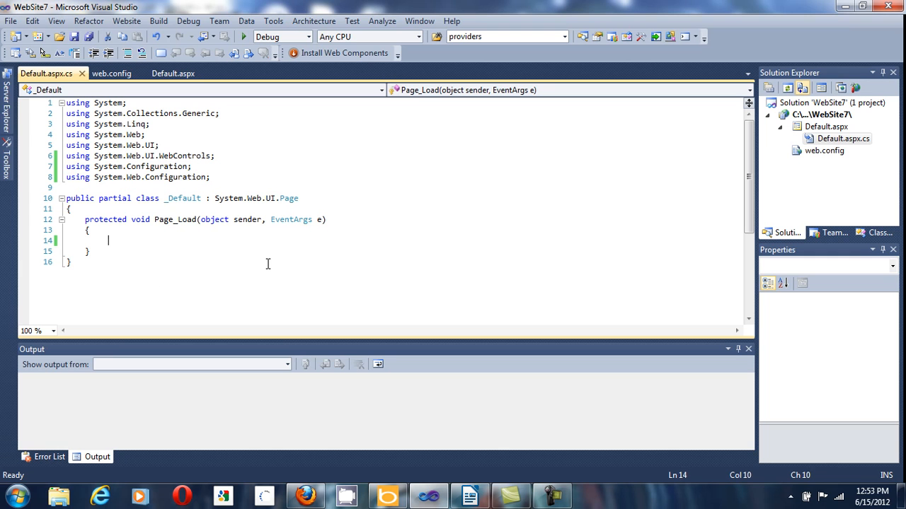
Step: Start typing Response.Write(WebConfigurationManager.AppSettings["app1 in Page_Load
{"action": "type", "text": "Response.Write("}
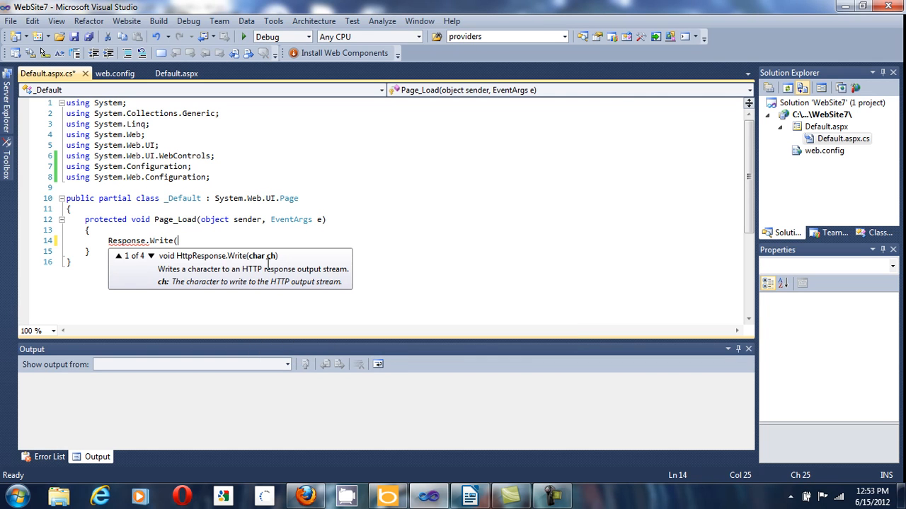
{"action": "type", "text": "WebConfigurationManager"}
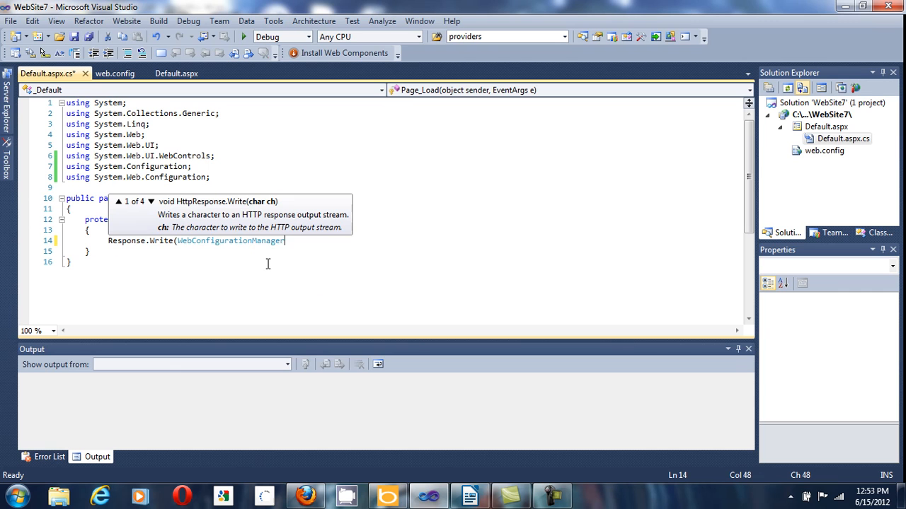
{"action": "type", "text": ".AppSettings"}
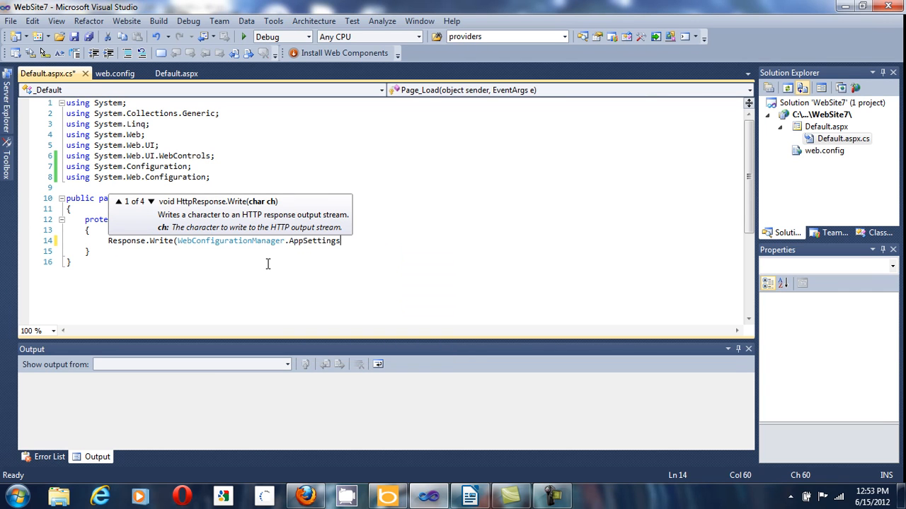
{"action": "type", "text": "["}
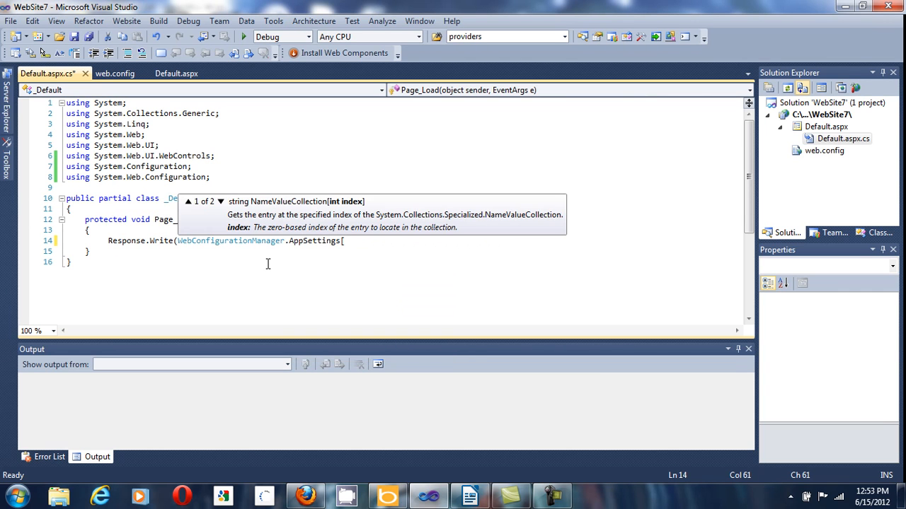
{"action": "type", "text": "\""}
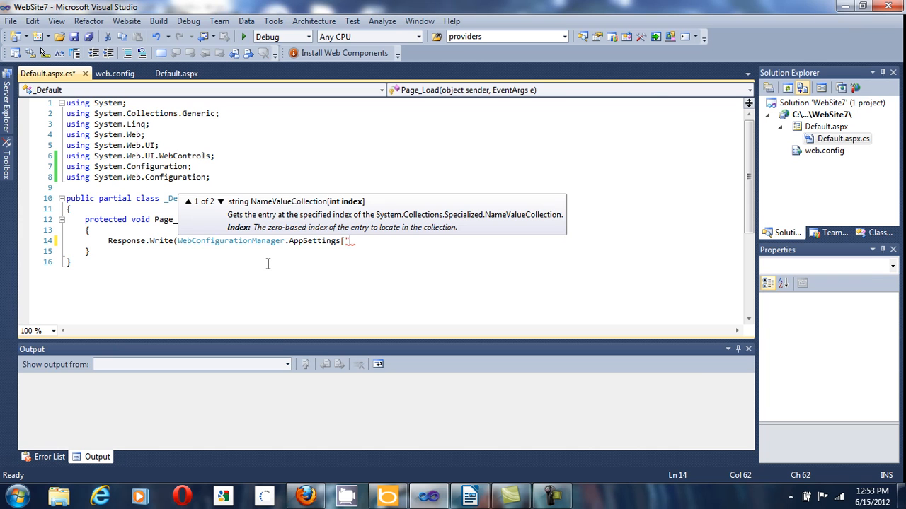
{"action": "mouse_move", "coordinate": [145, 206]}
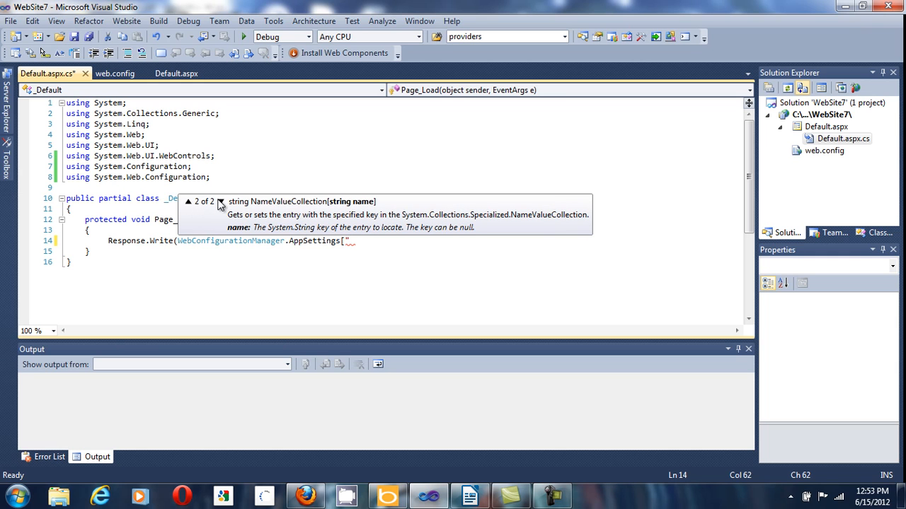
{"action": "mouse_move", "coordinate": [373, 206]}
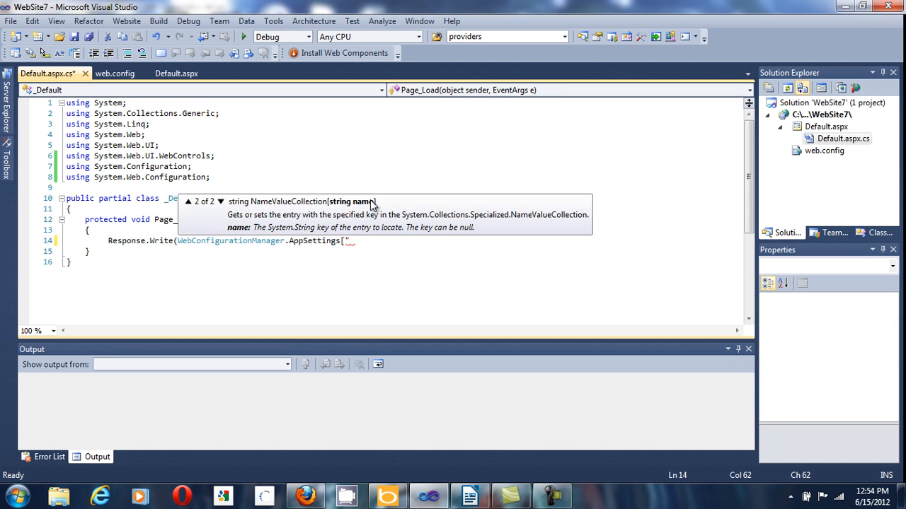
{"action": "mouse_move", "coordinate": [371, 243]}
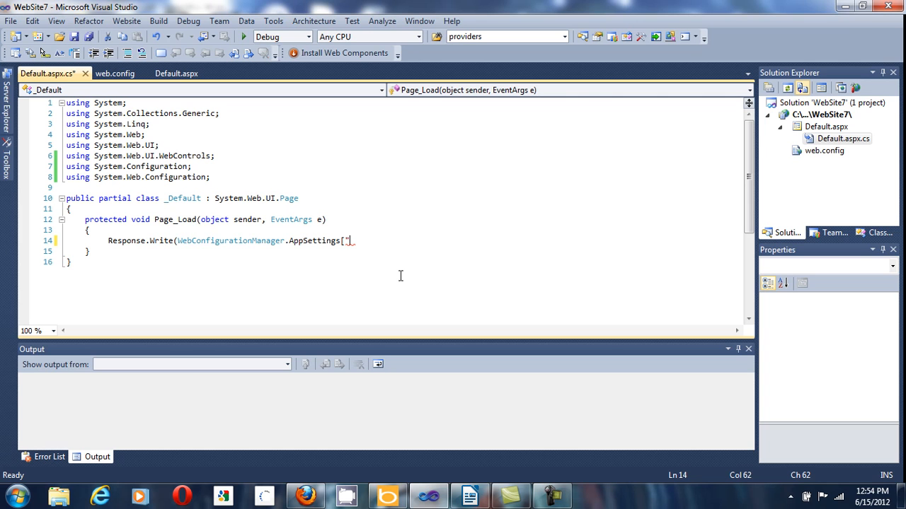
{"action": "type", "text": "app1"}
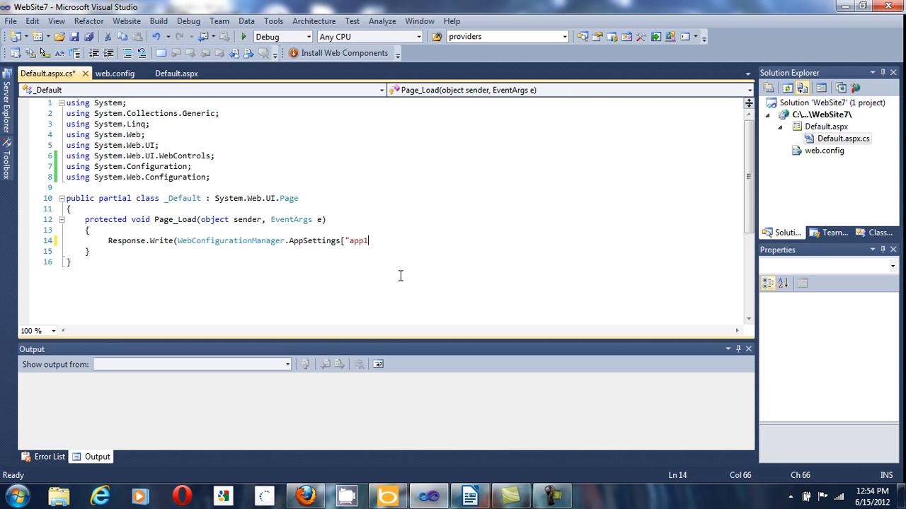
Step: Close the statement as AppSettings["app1"]); removing the extra parenthesis, and save Default.aspx.cs
{"action": "type", "text": "\""}
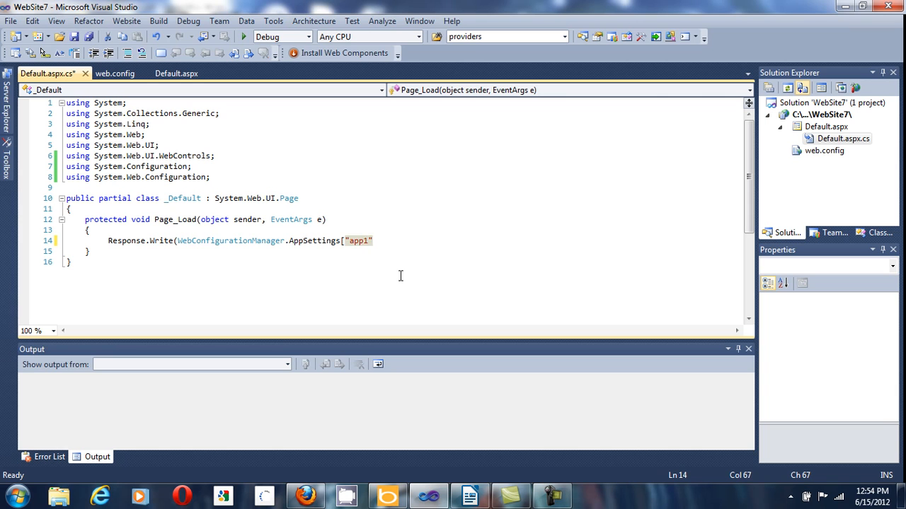
{"action": "type", "text": "]"}
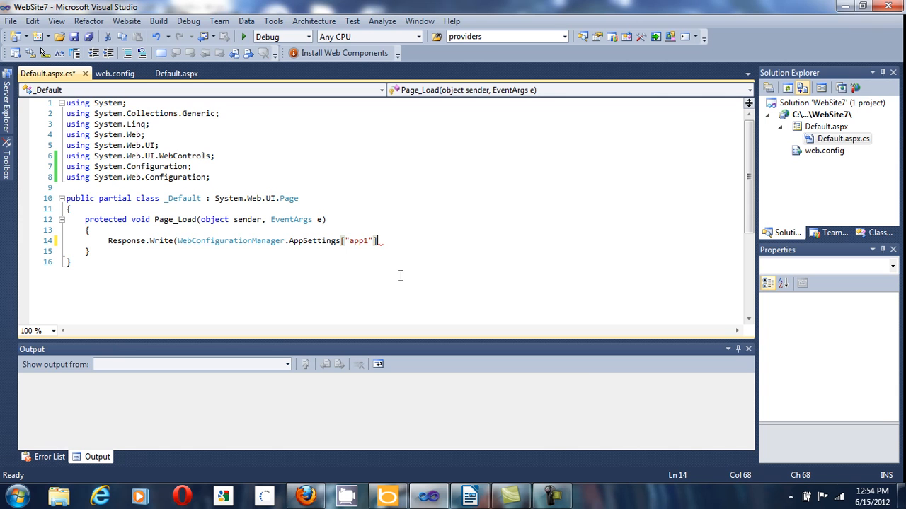
{"action": "type", "text": "))"}
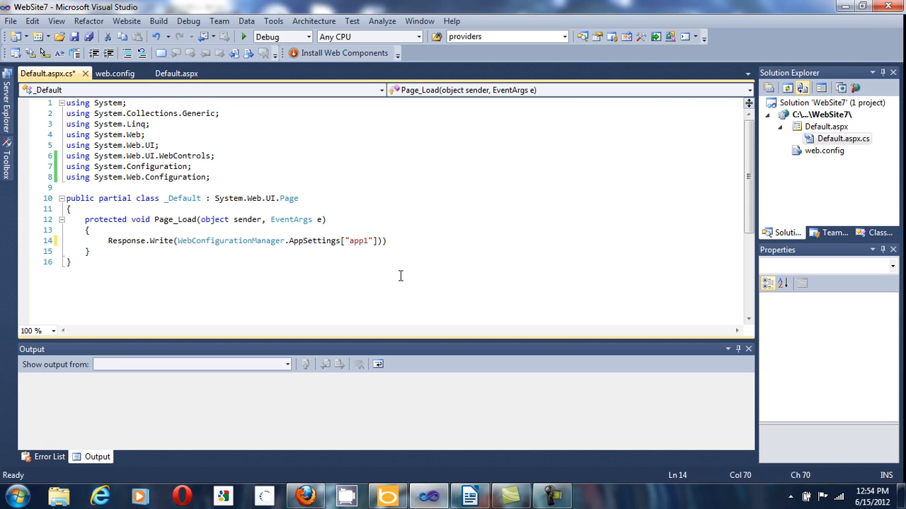
{"action": "key", "text": "Backspace"}
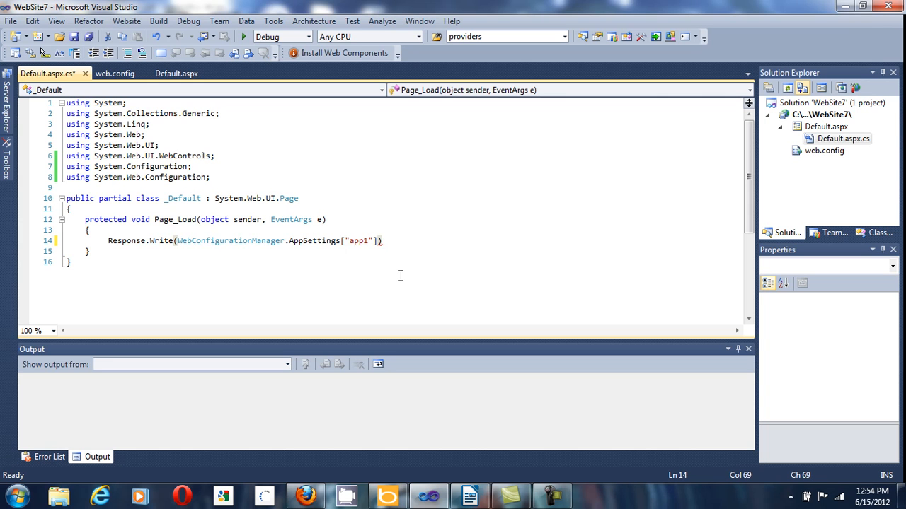
{"action": "type", "text": ";"}
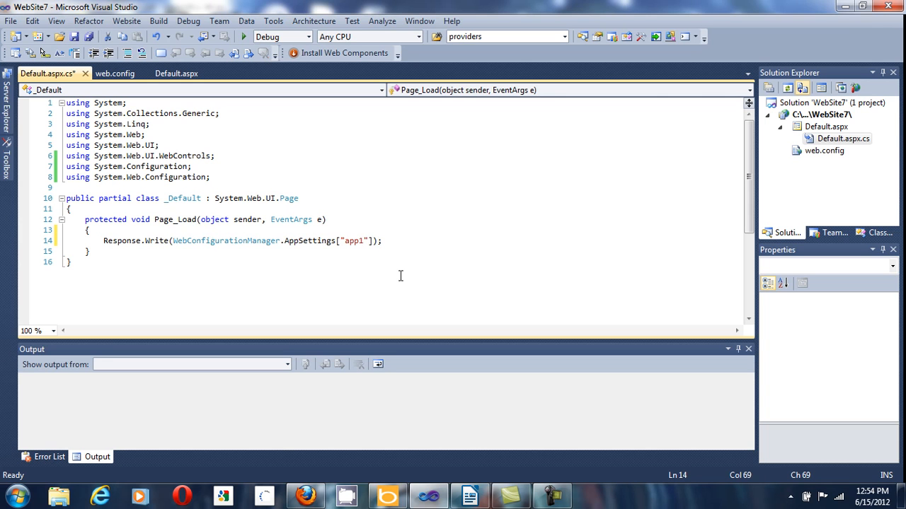
{"action": "key", "text": "ctrl+s"}
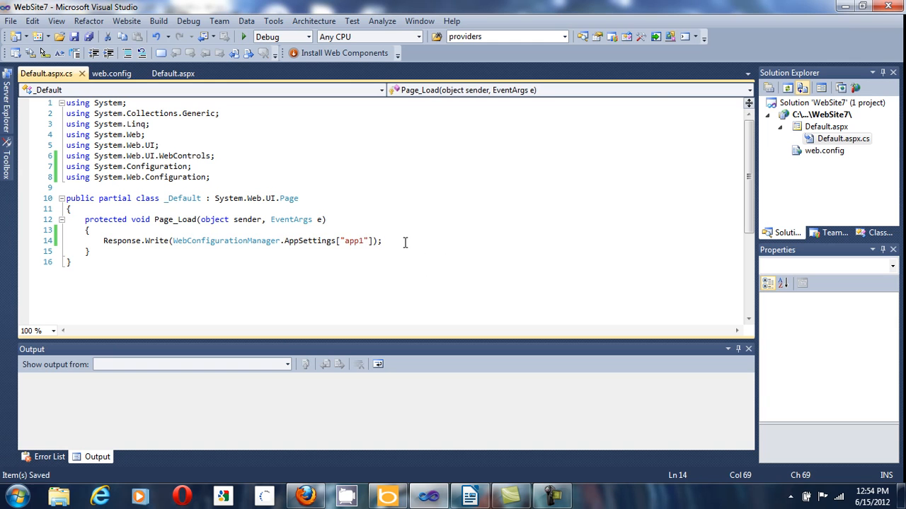
Step: View Default.aspx in the browser from its Solution Explorer context menu
{"action": "right_click", "coordinate": [826, 126]}
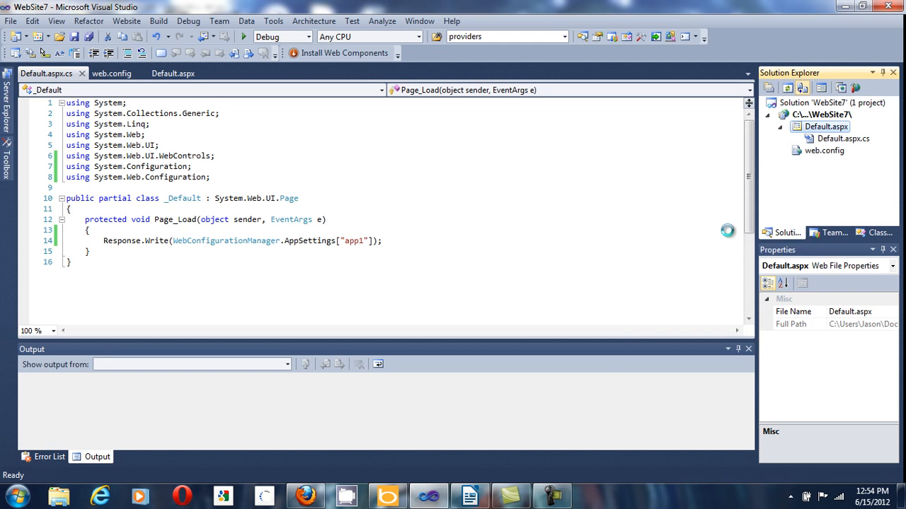
{"action": "left_click", "coordinate": [244, 36]}
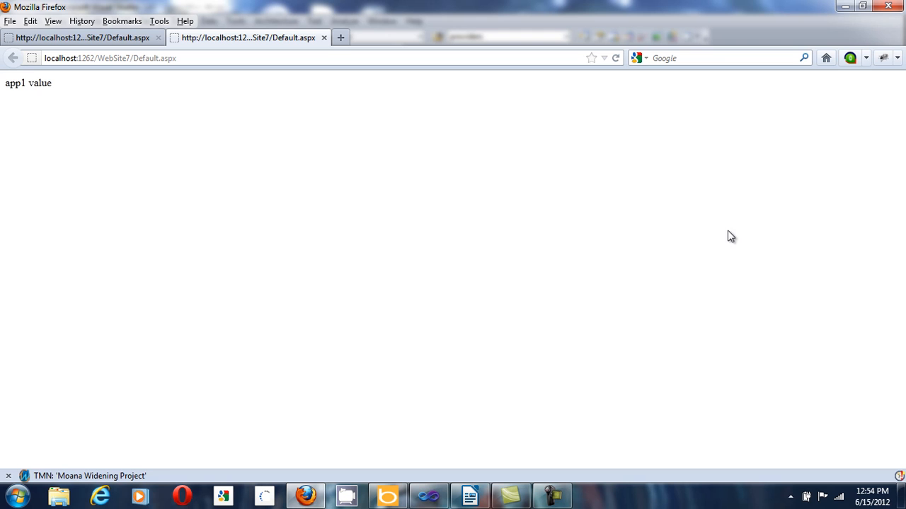
{"action": "mouse_move", "coordinate": [429, 495]}
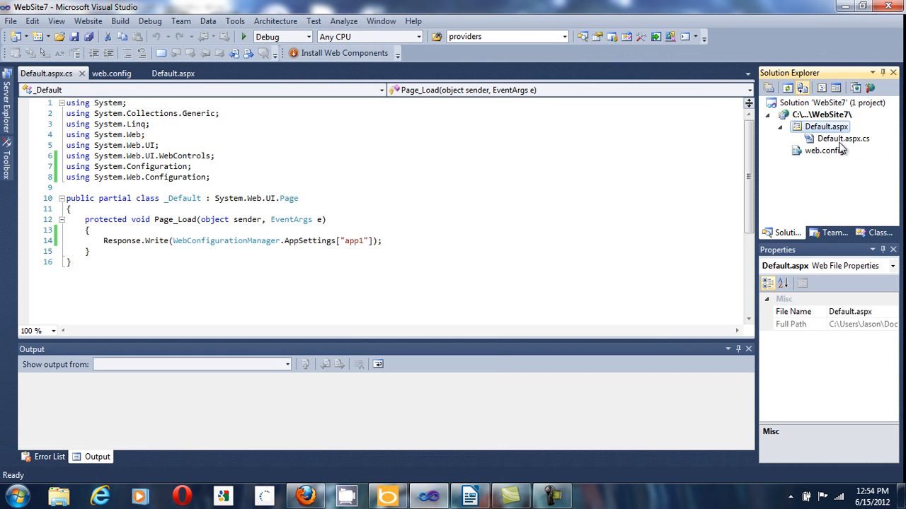
Step: Switch back to the web.config tab showing the app1 entry
{"action": "left_click", "coordinate": [111, 73]}
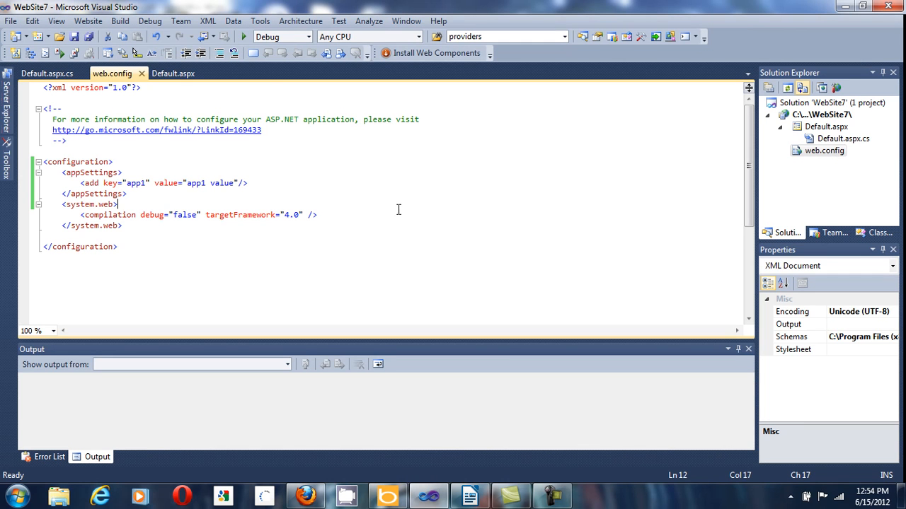
{"action": "mouse_move", "coordinate": [423, 216]}
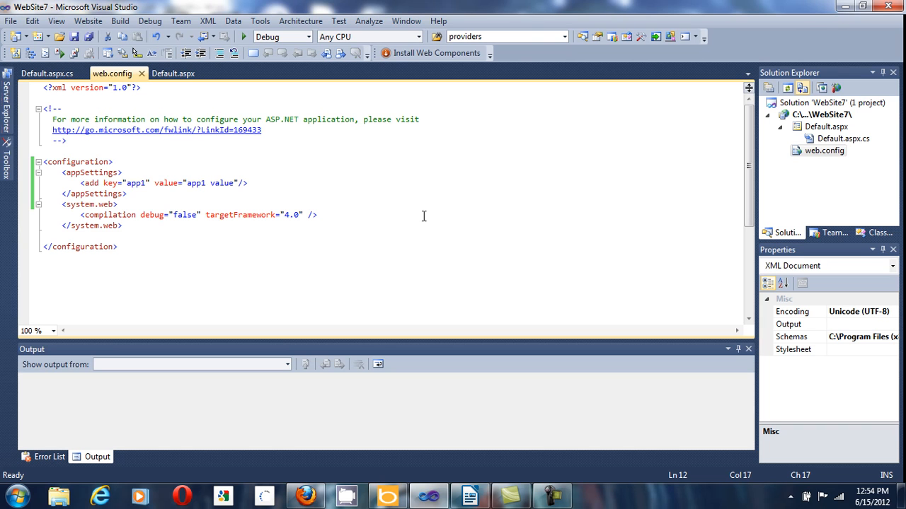
{"action": "mouse_move", "coordinate": [819, 126]}
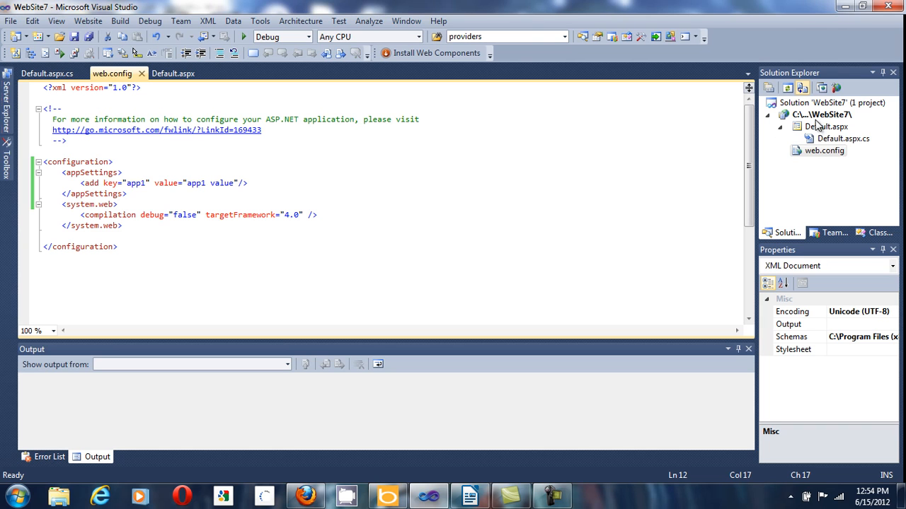